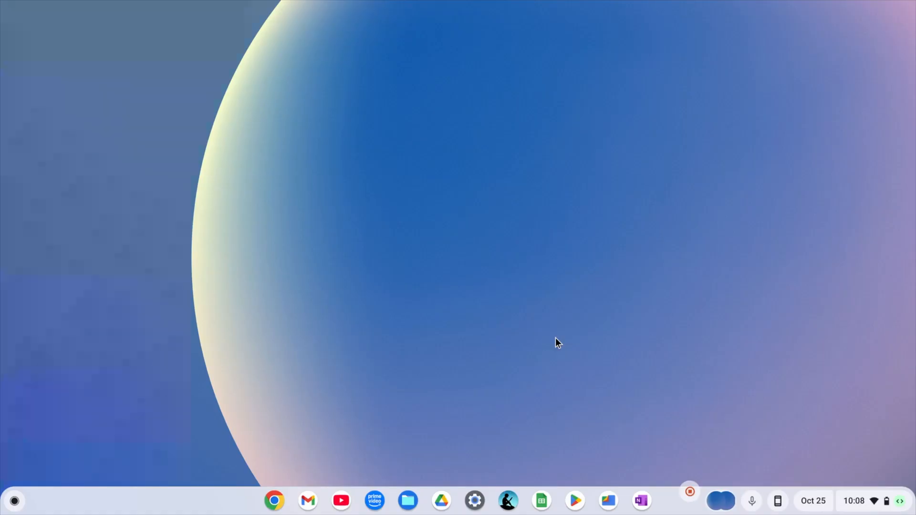
{"action": "mouse_move", "coordinate": [286, 500]}
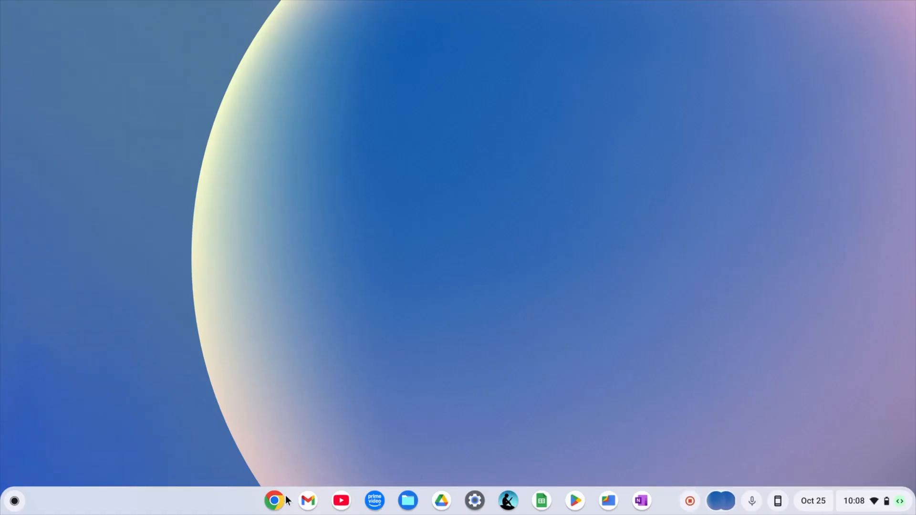
Step: Launch Google Chrome from the shelf on the empty ChromeOS desktop
{"action": "left_click", "coordinate": [274, 501]}
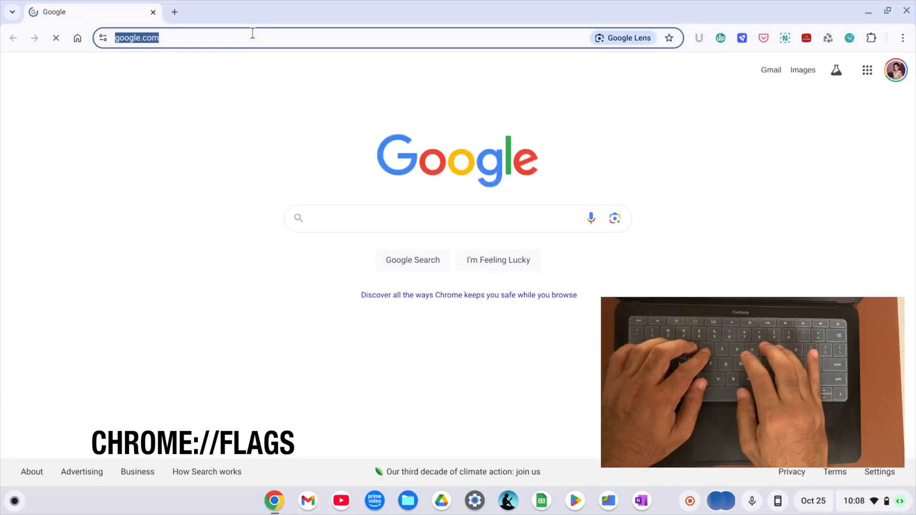
Step: Enter chrome://flags in the address bar, after trying chrome://version and google.com
{"action": "type", "text": "chrome://version"}
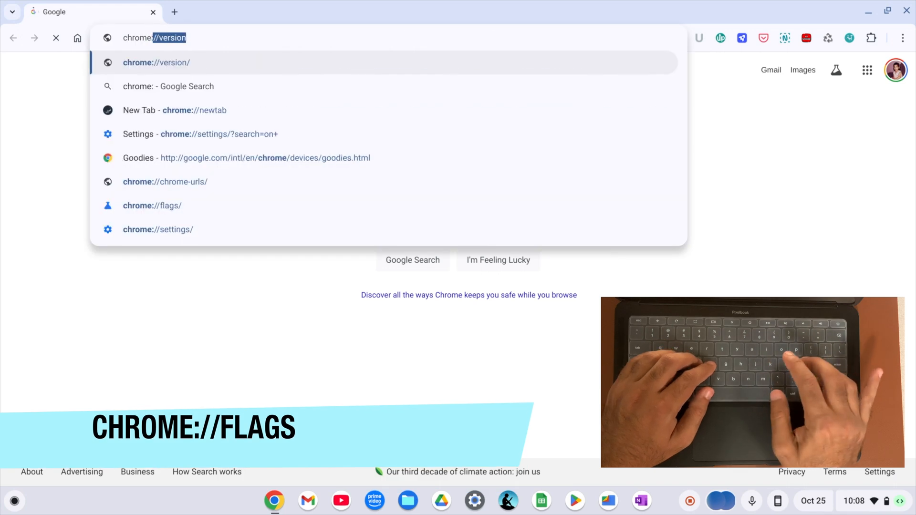
{"action": "type", "text": "chrome://flags"}
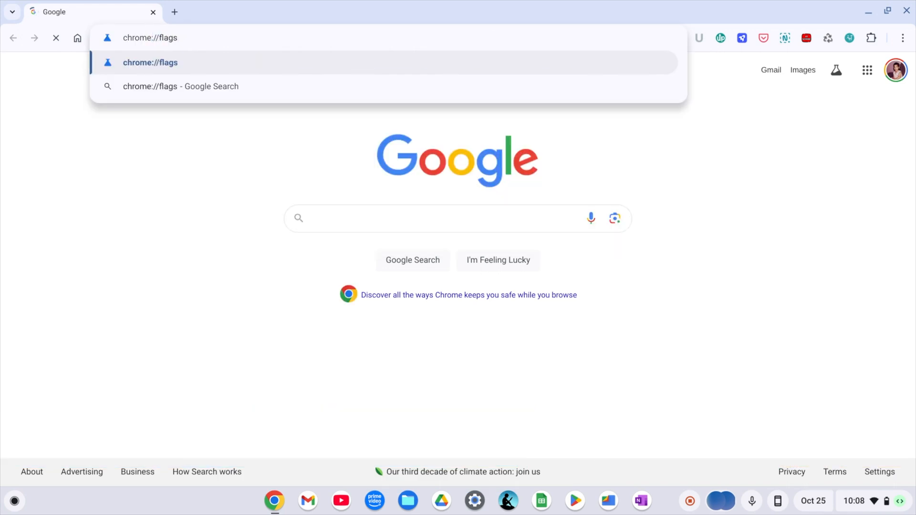
{"action": "type", "text": "google.com"}
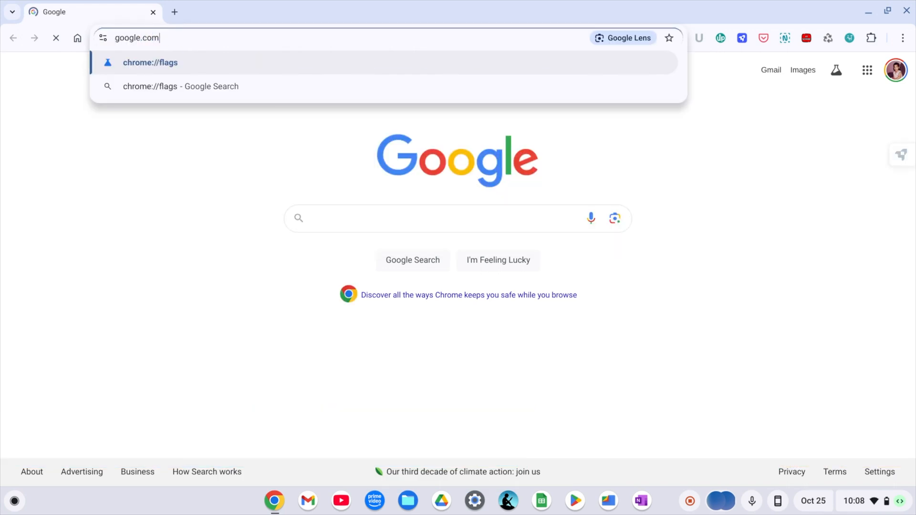